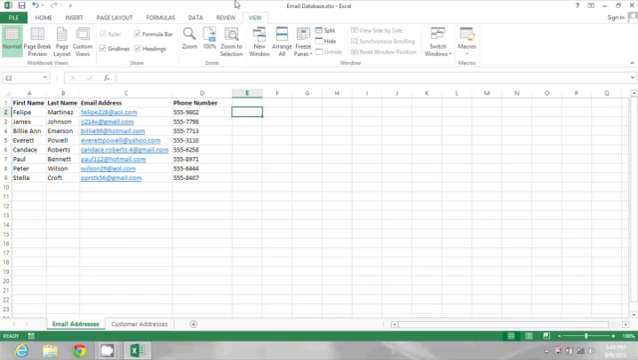
Start a formula in E2 with an equals sign and opening quote
{"action": "type", "text": "=\""}
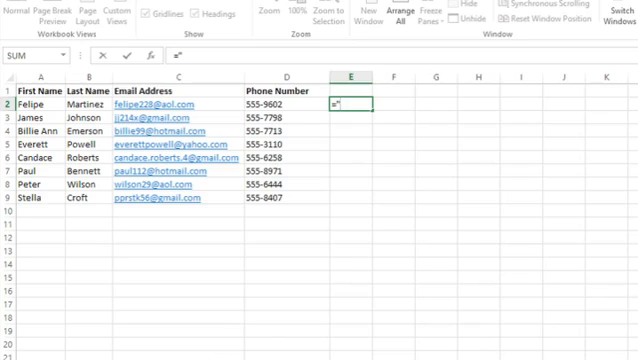
Complete E2 as ="(212) "&D2 so Felipe's number shows with the area code
{"action": "type", "text": "("}
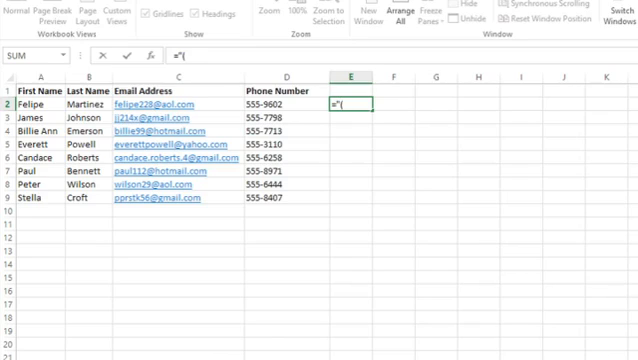
{"action": "type", "text": "212) \""}
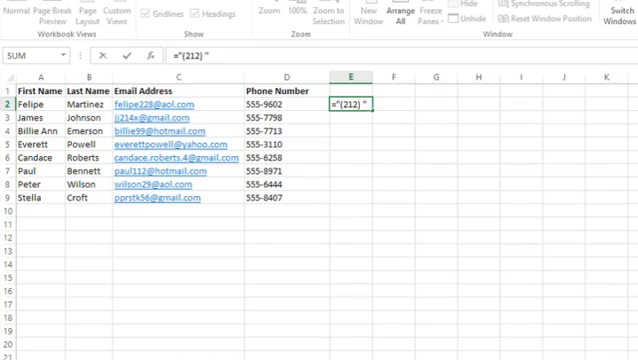
{"action": "type", "text": "&"}
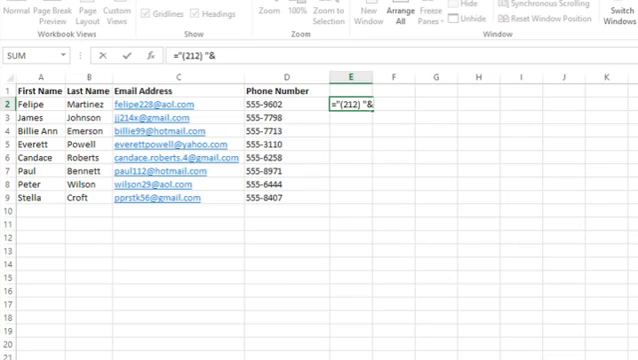
{"action": "left_click", "coordinate": [268, 100]}
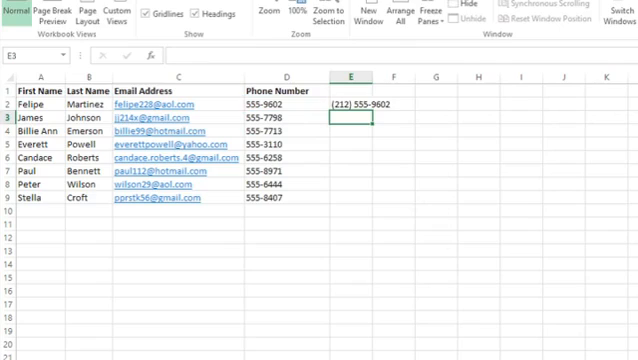
{"action": "mouse_move", "coordinate": [364, 48]}
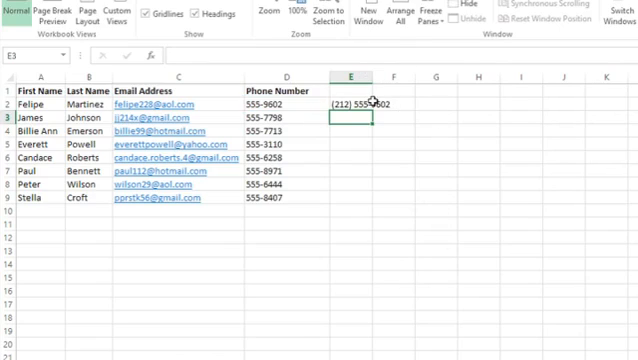
{"action": "left_click", "coordinate": [350, 100]}
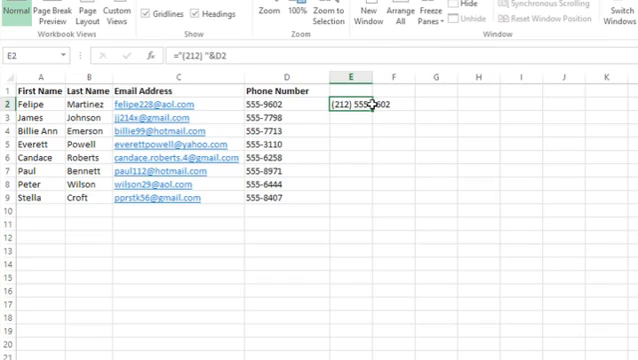